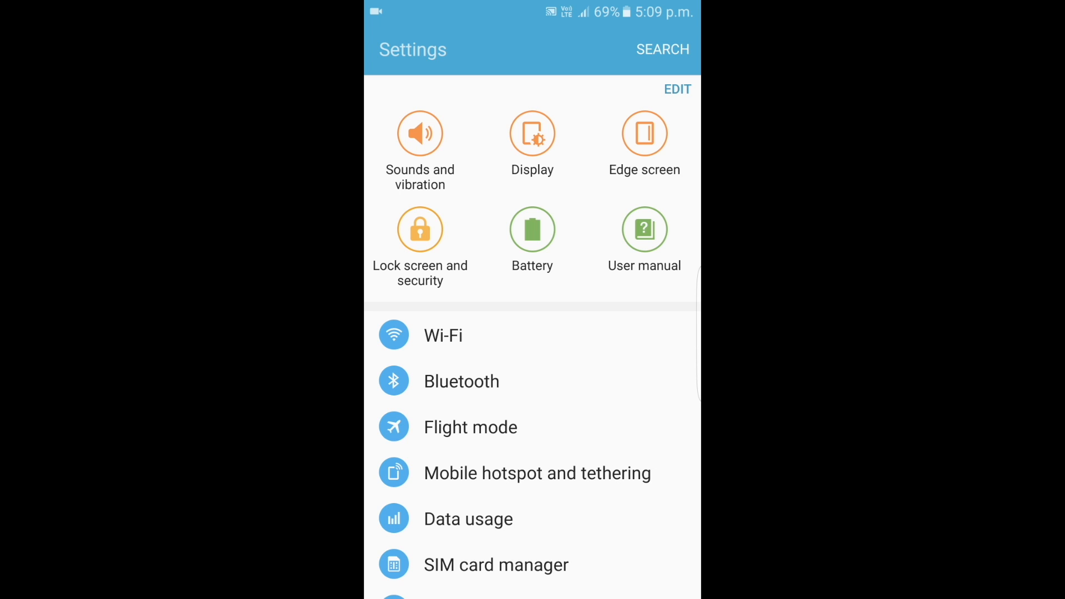
In Developer options, toggle USB debugging off and on, then accept the Allow USB debugging prompt
scroll("down", 3)
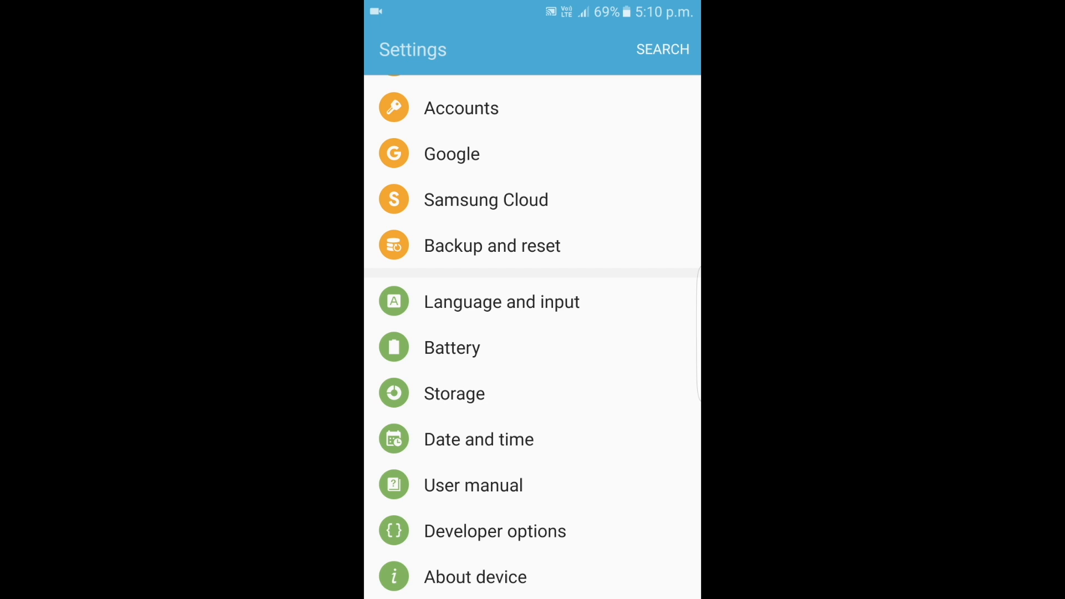
left_click(494, 531)
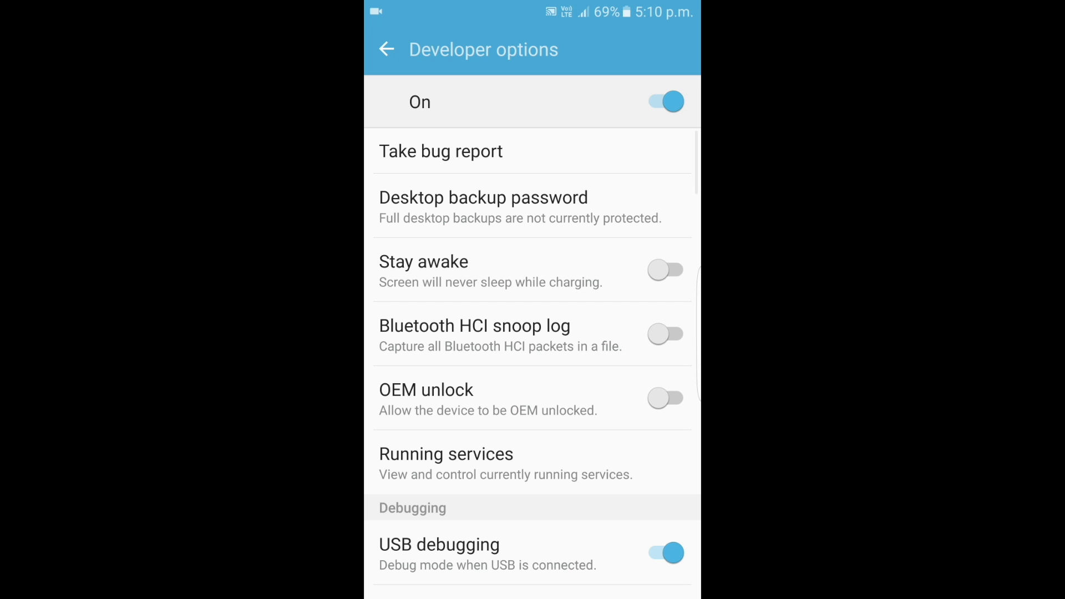
scroll("down", 3)
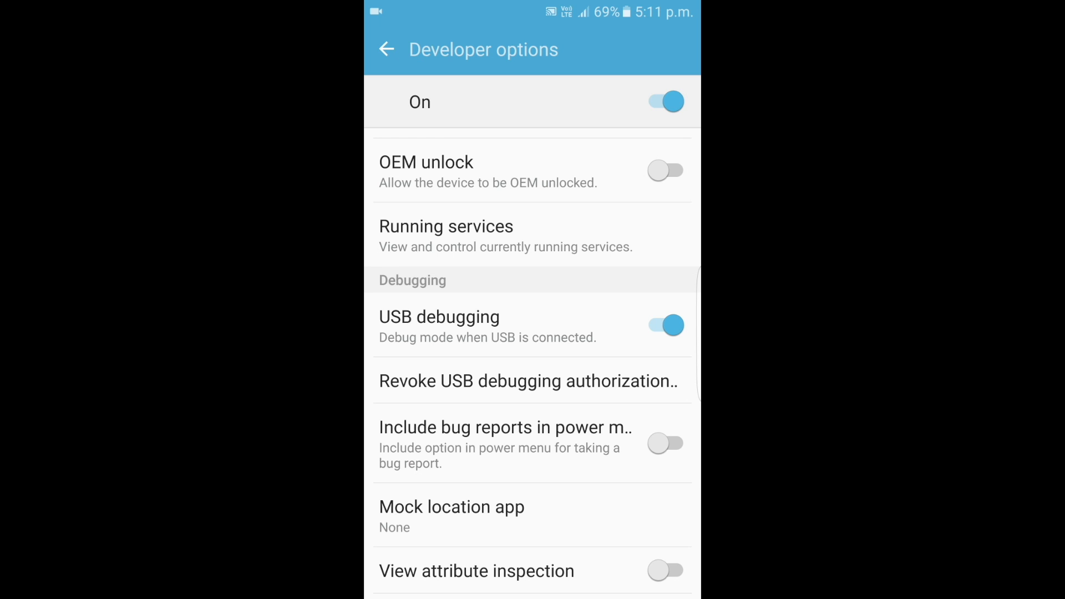
left_click(665, 325)
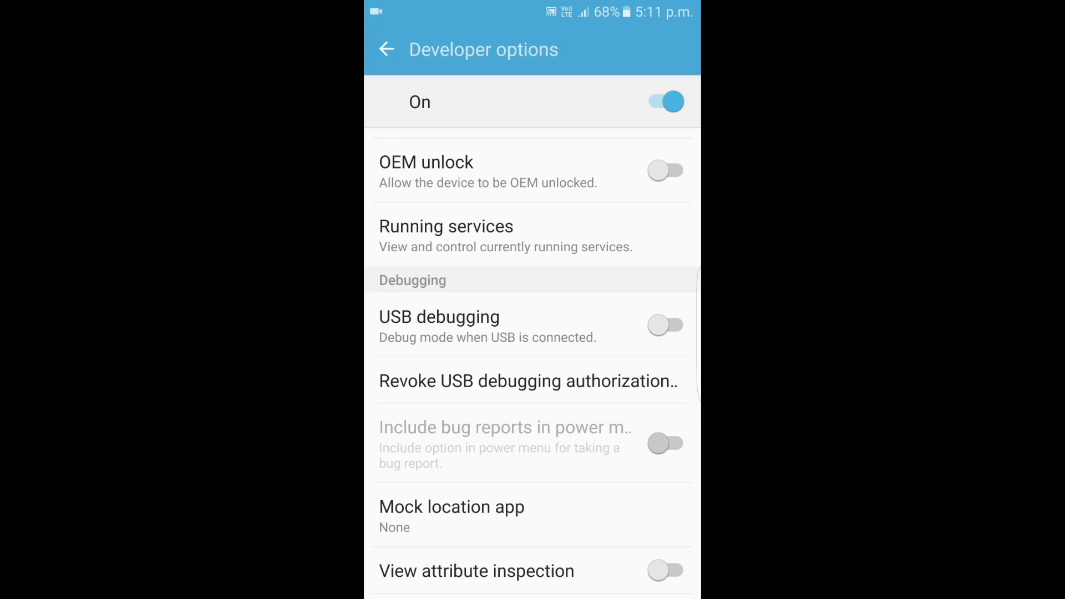
left_click(666, 324)
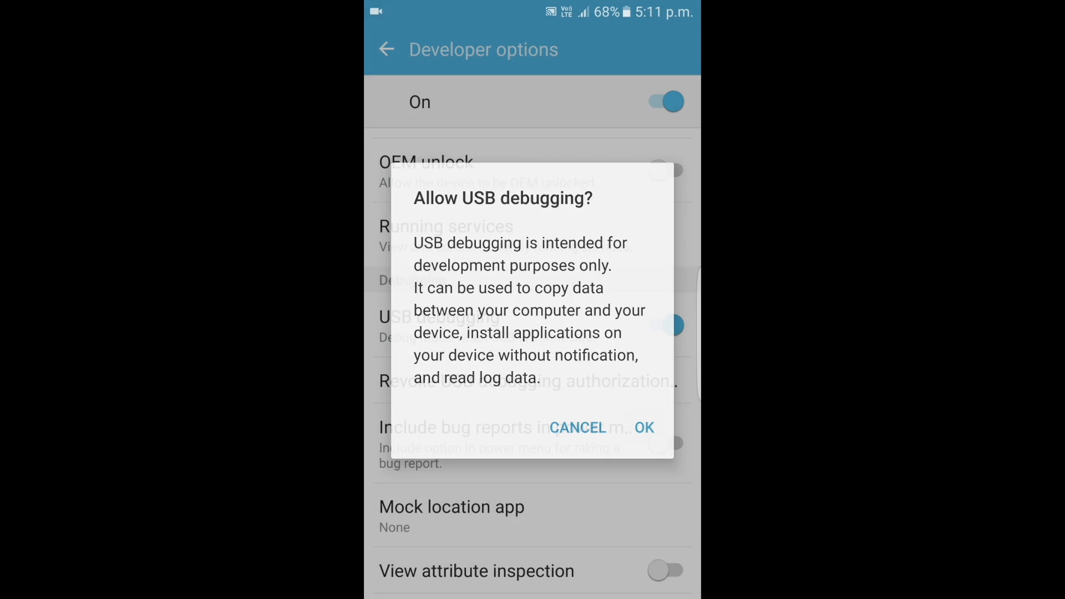
left_click(644, 427)
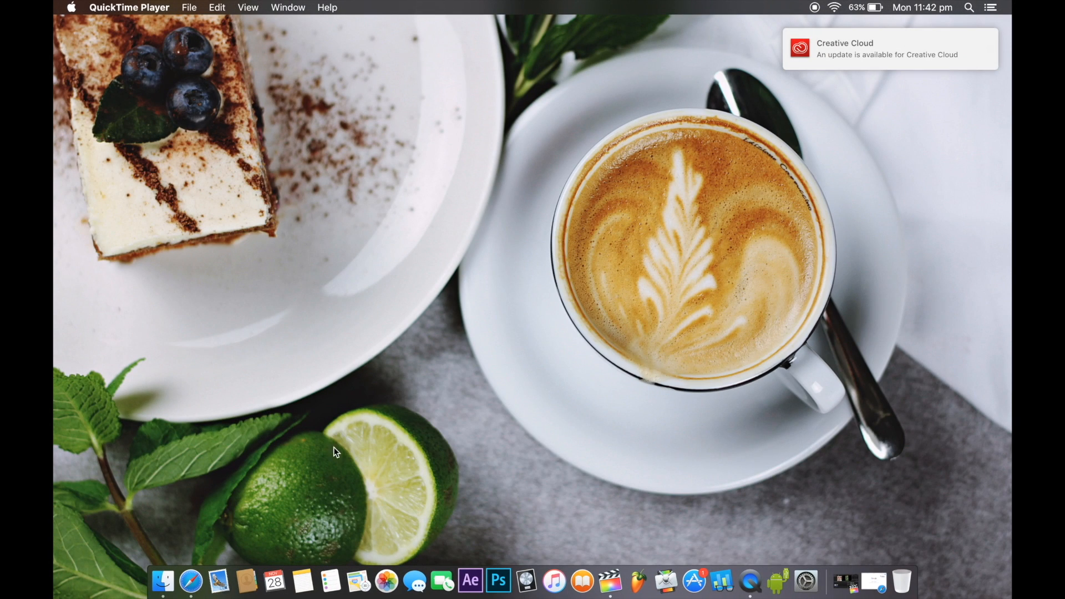
Open Safari and search Google for 'android file transfer' using the suggestion
left_click(188, 587)
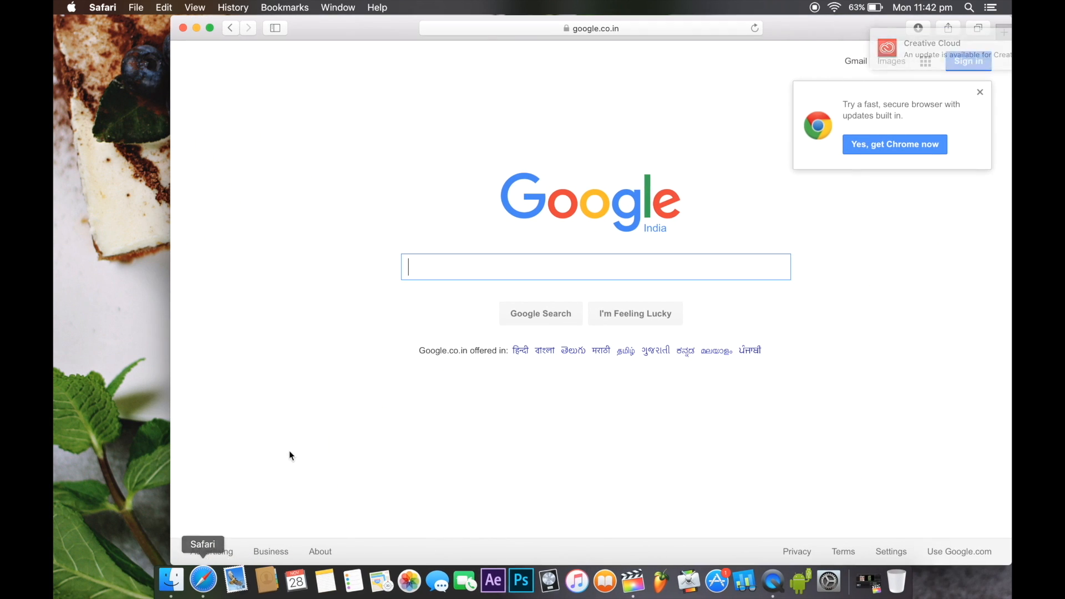
mouse_move(555, 264)
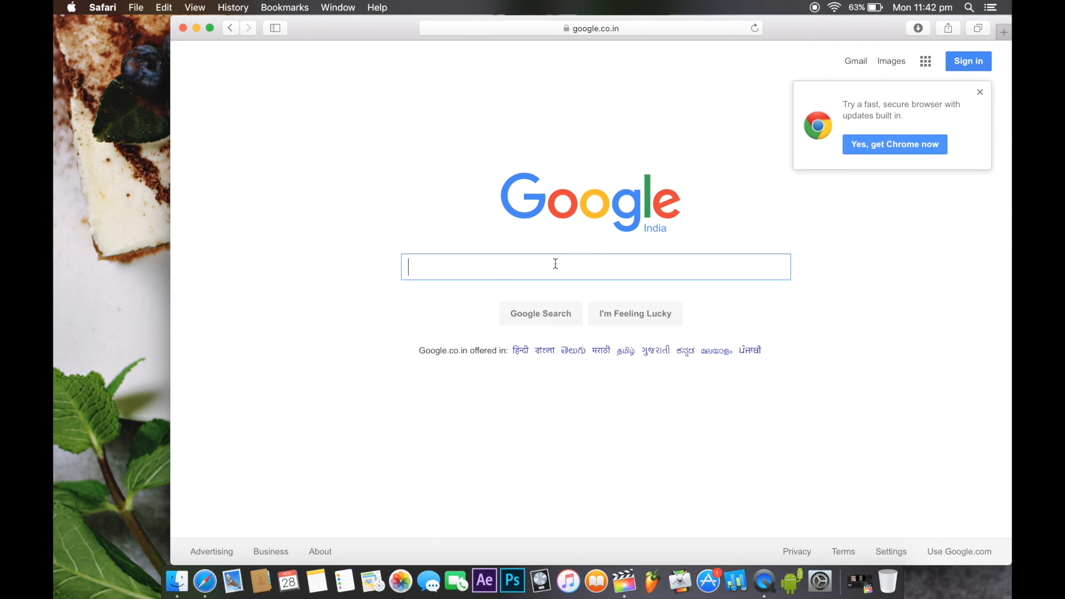
type("a")
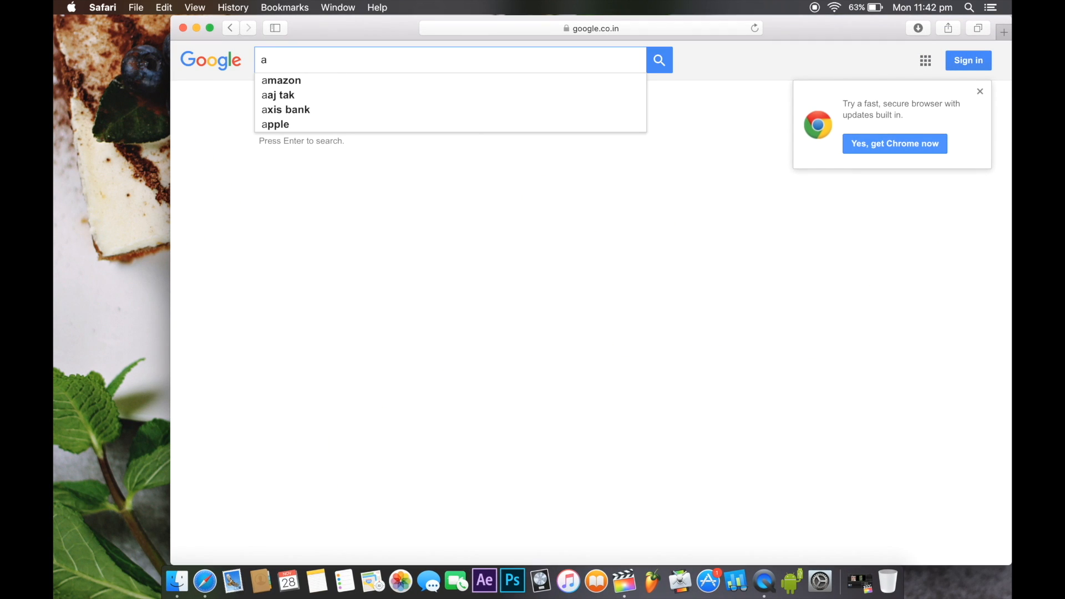
type("ndroid f")
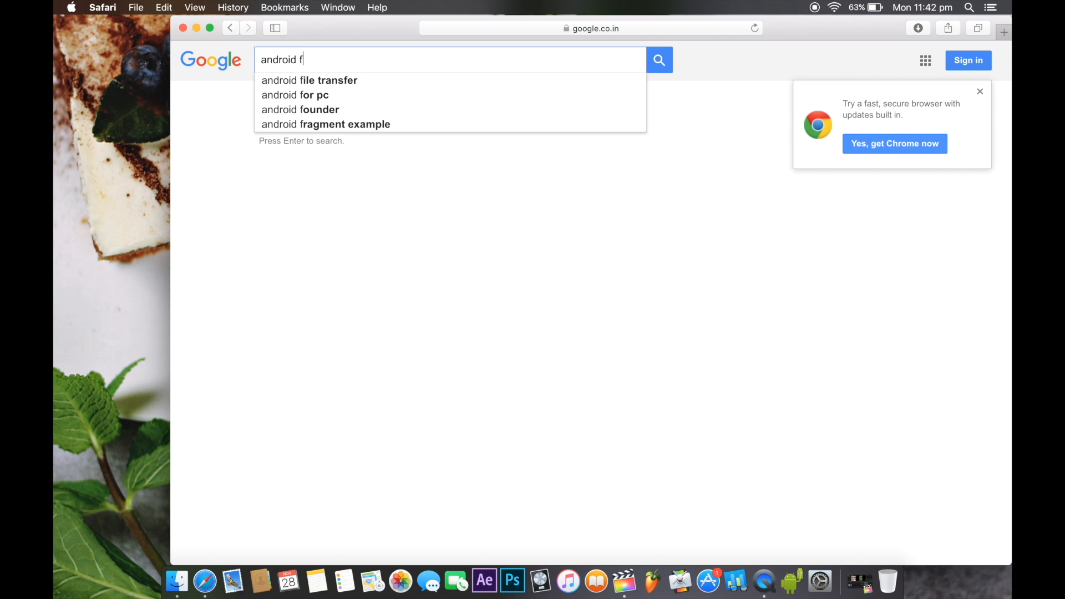
left_click(309, 80)
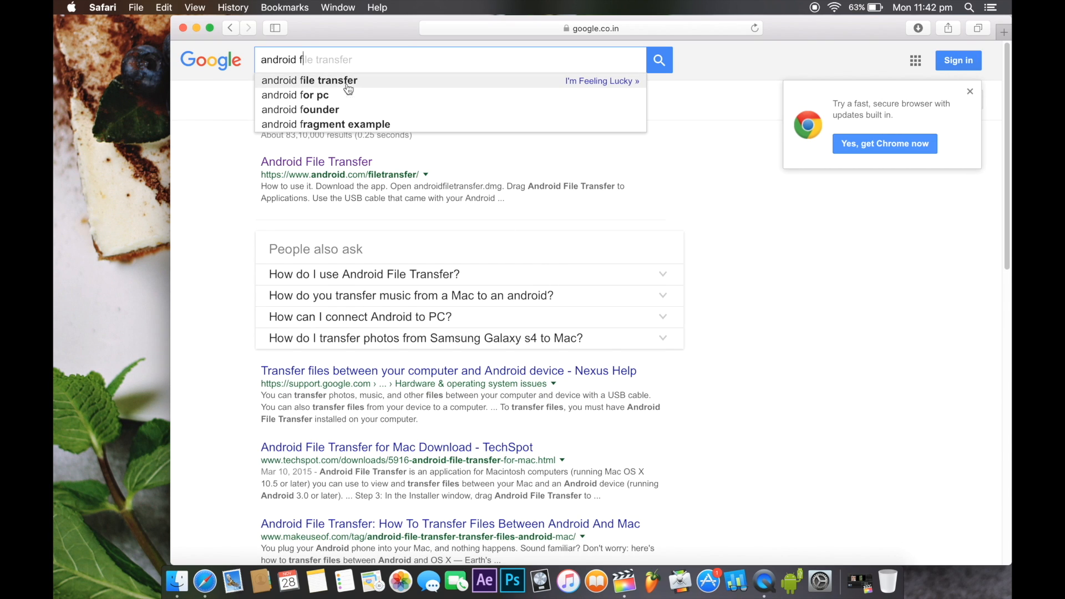
left_click(310, 80)
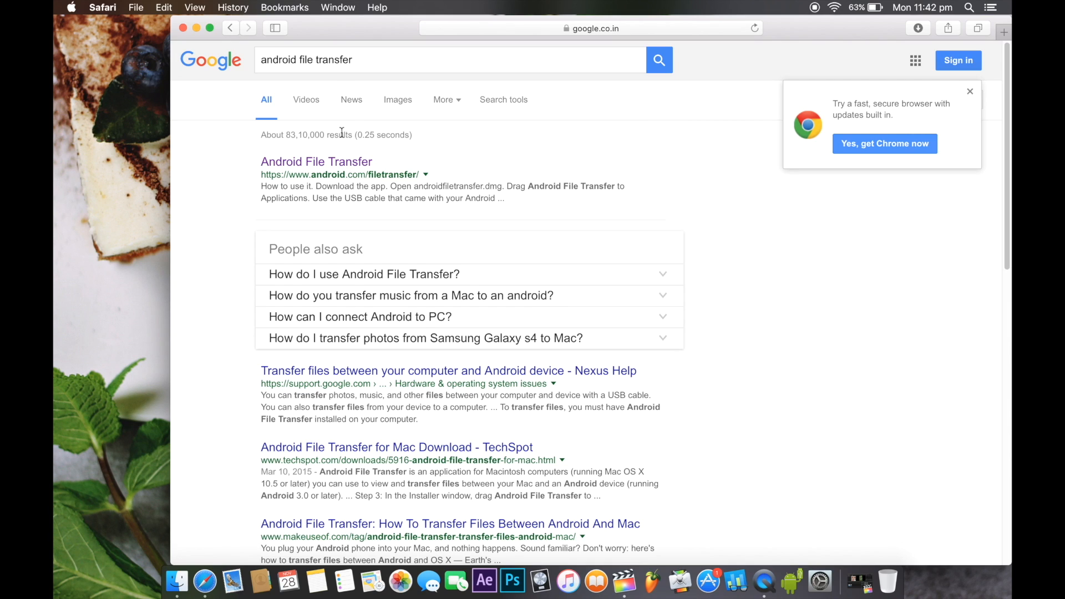
mouse_move(338, 167)
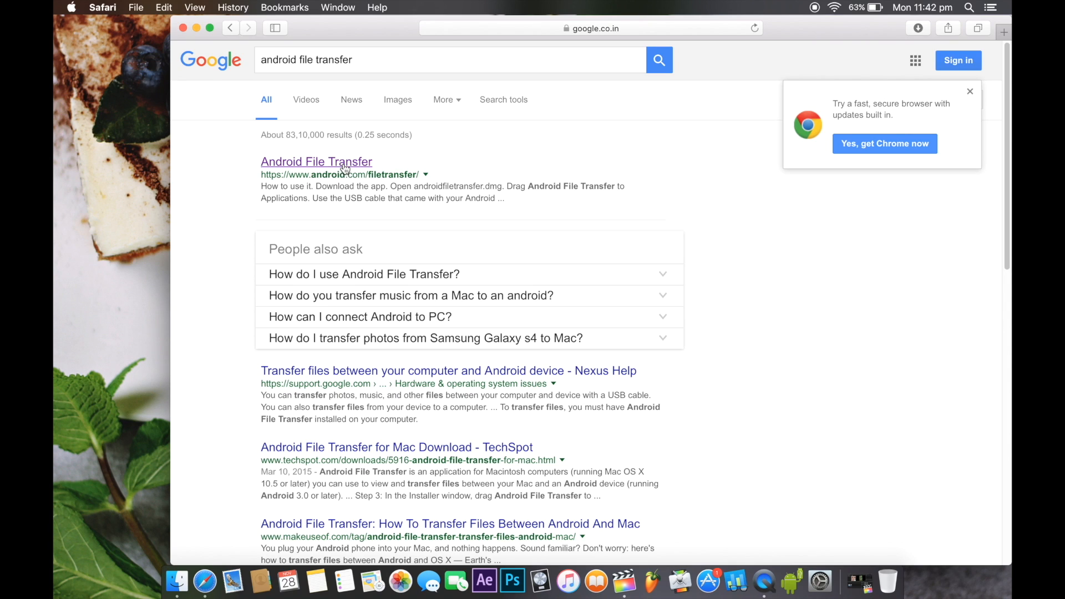
Open the official android.com Android File Transfer search result
left_click(316, 162)
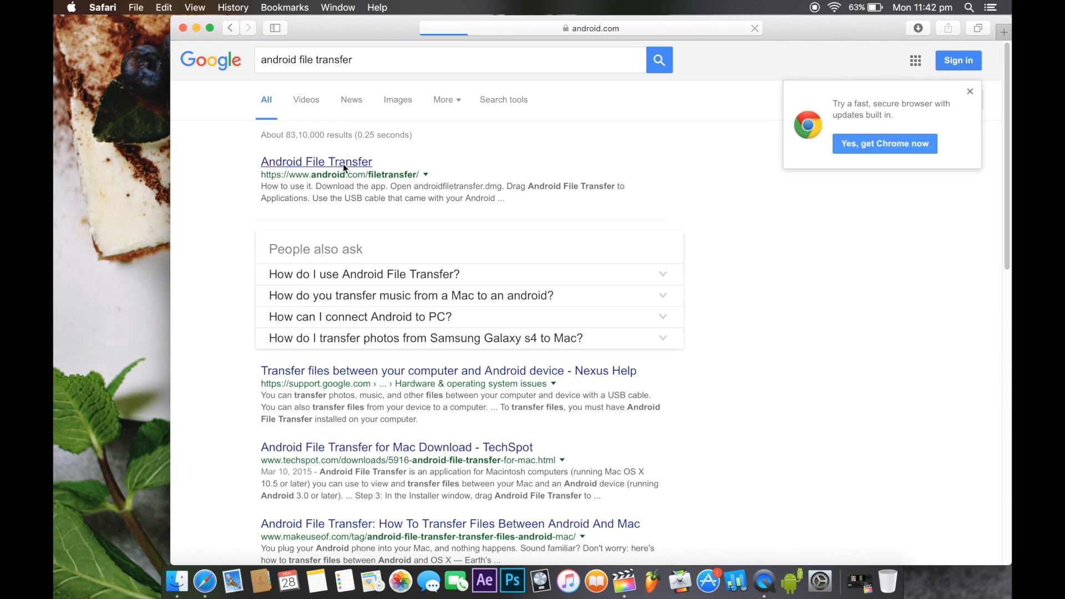
left_click(316, 161)
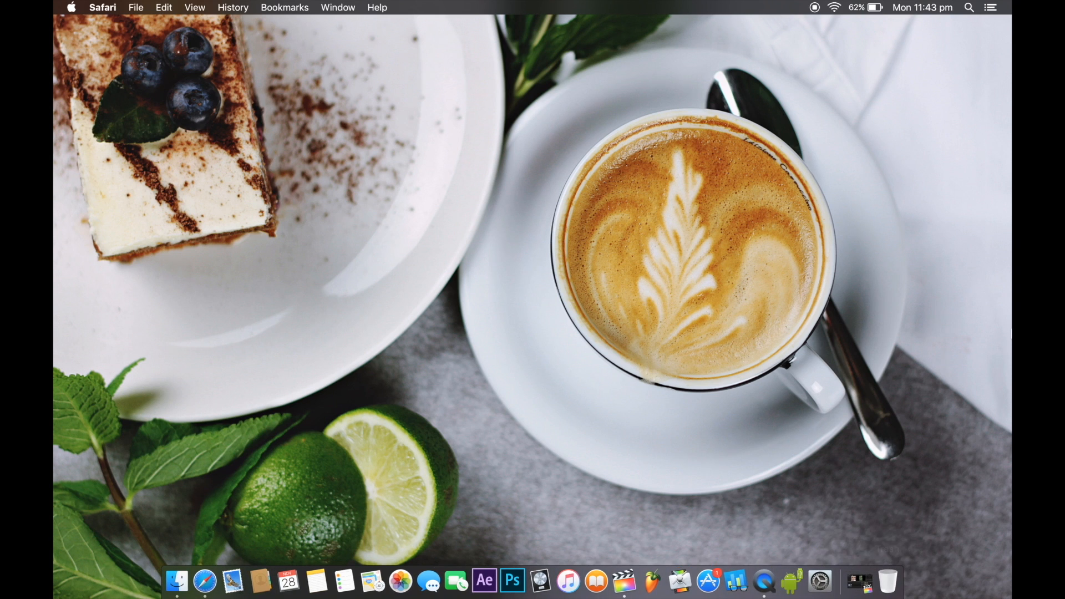
Launch Android File Transfer from the Dock to browse the phone's files
left_click(792, 588)
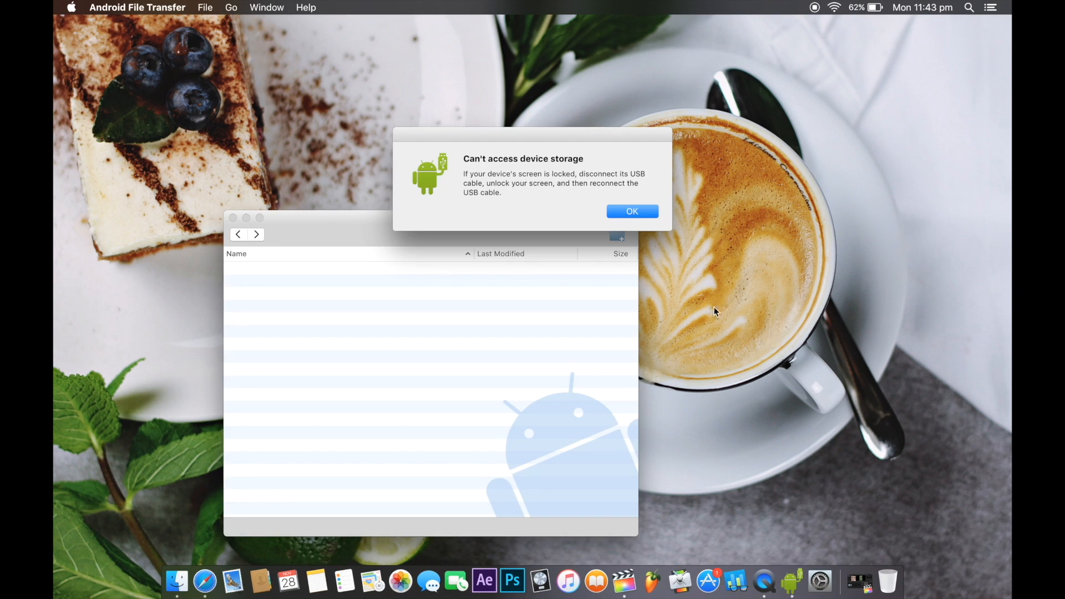
mouse_move(792, 298)
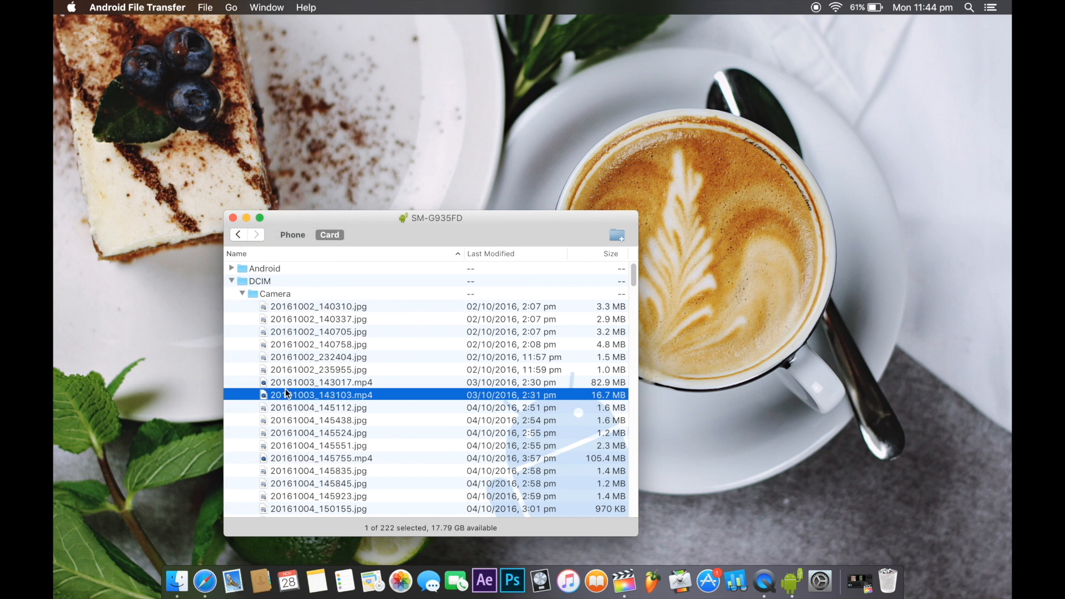
Drag 20161004_145755.mp4 from the DCIM/Camera list onto the Desktop
left_click_drag(321, 394, 133, 276)
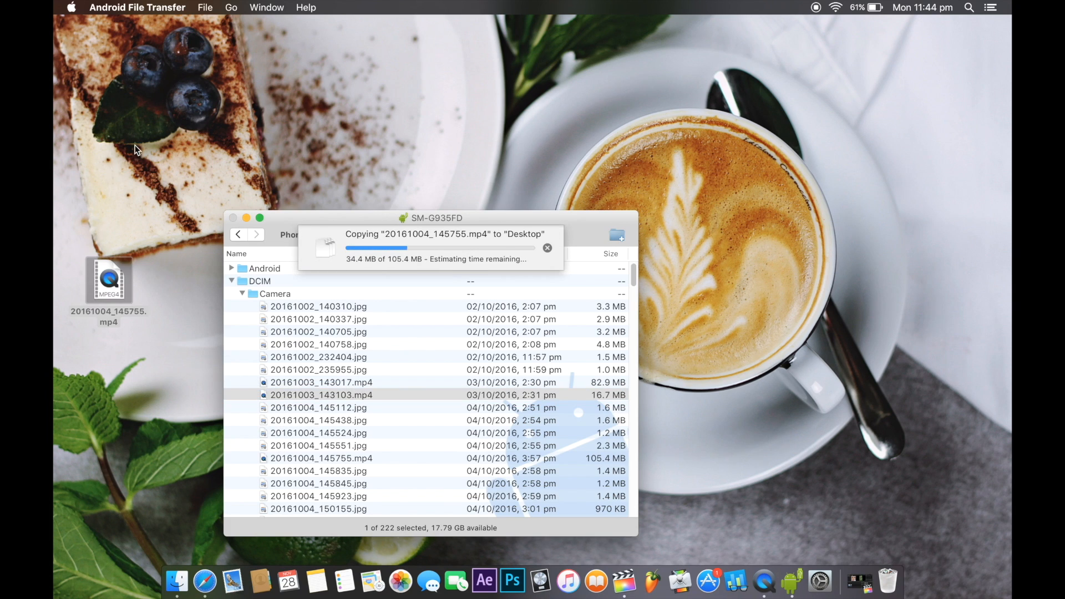
mouse_move(156, 136)
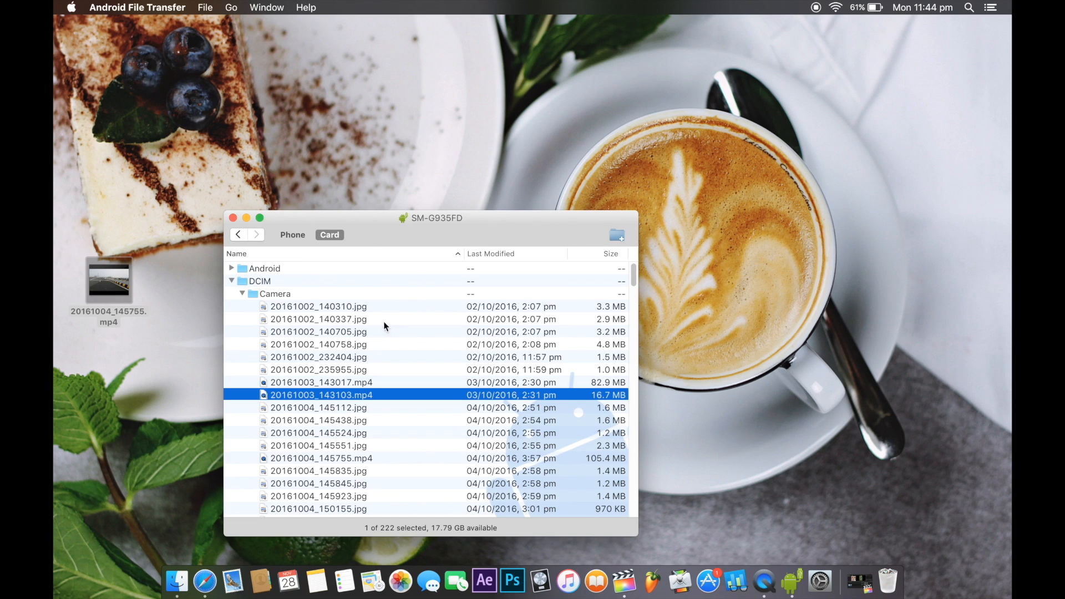
mouse_move(916, 155)
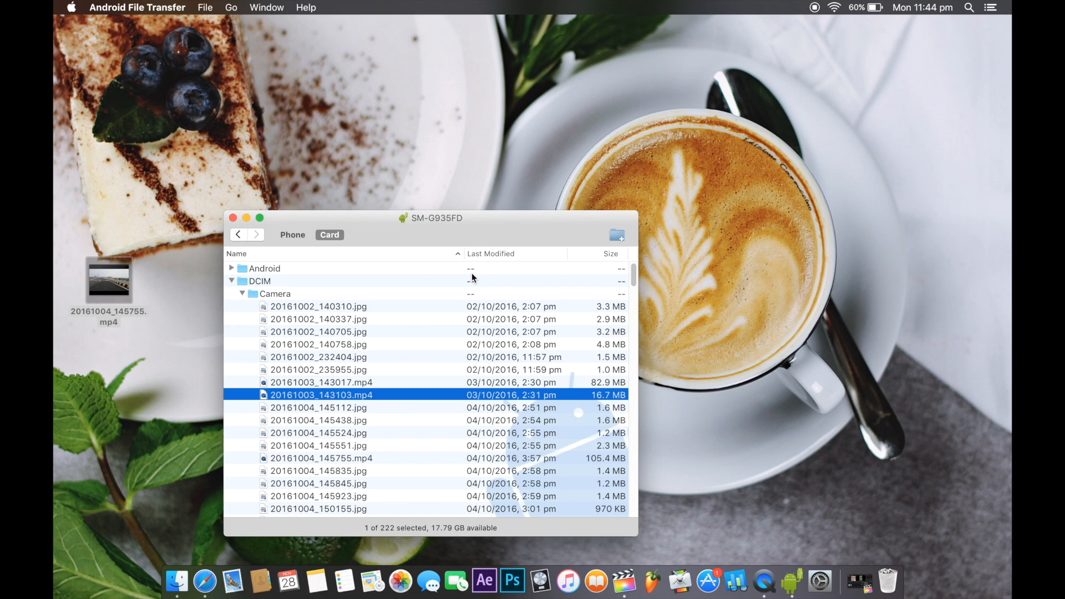
mouse_move(251, 236)
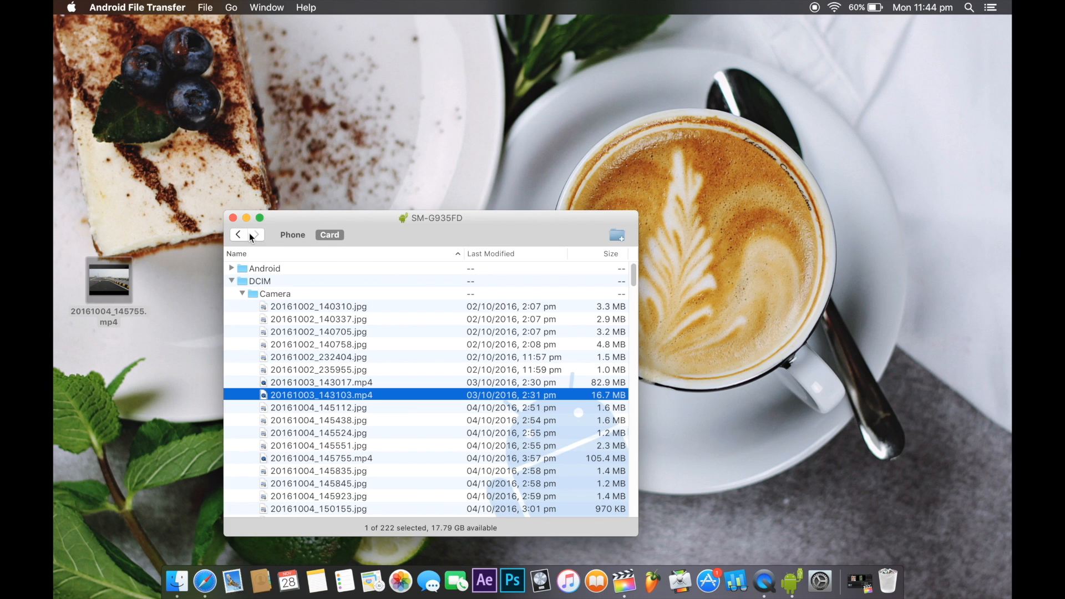